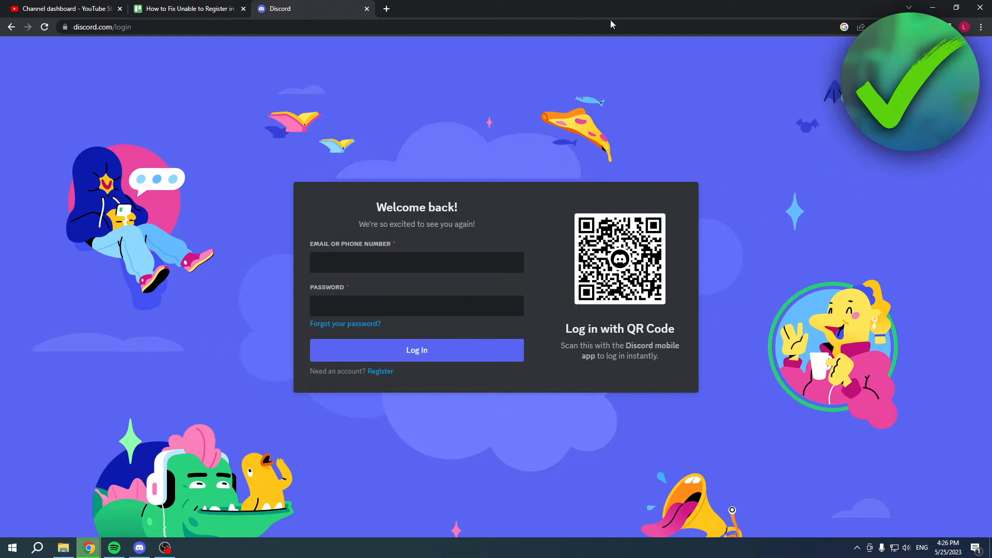
mouse_move(379, 371)
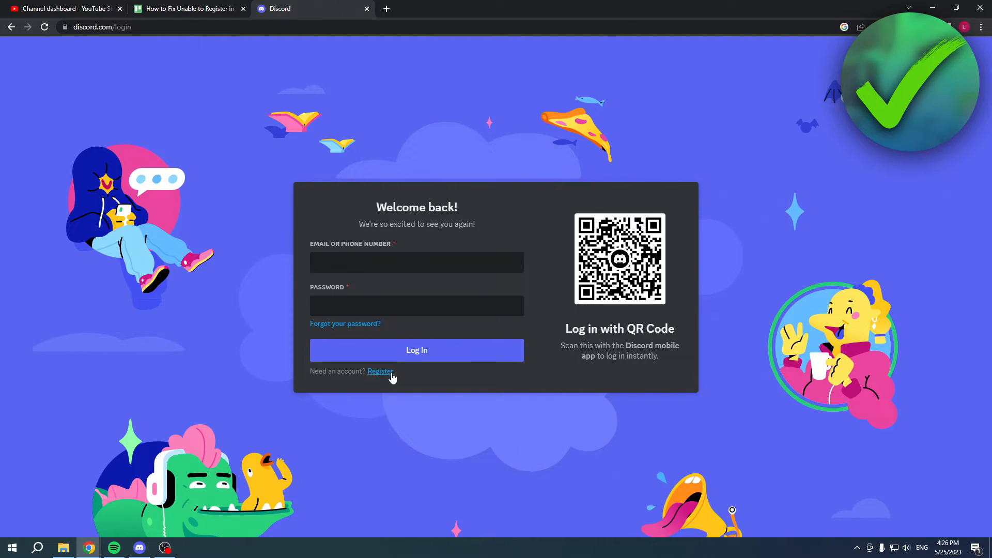
Step: Fill the Create an account form with an email, username, password and April 3, 2016 birth date, and accept the terms
click(380, 371)
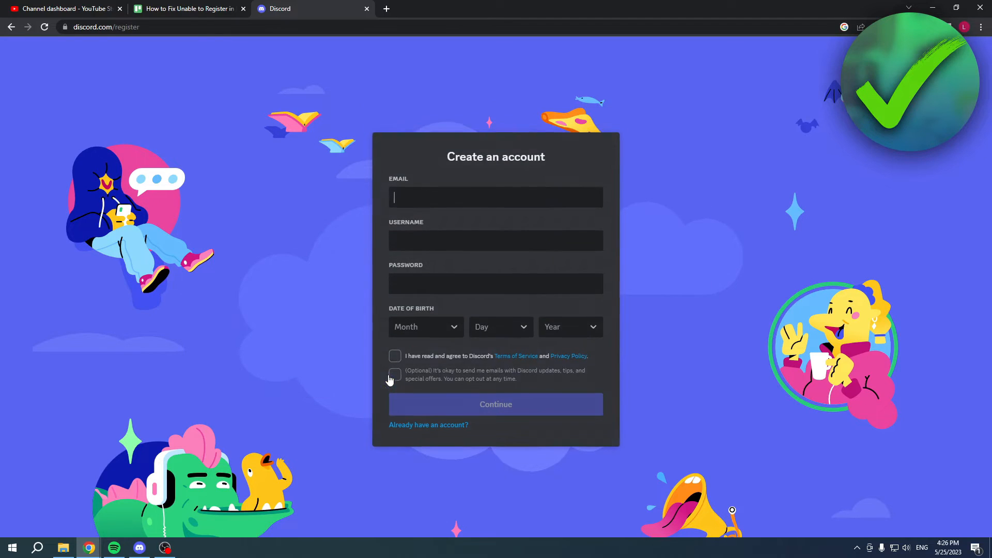
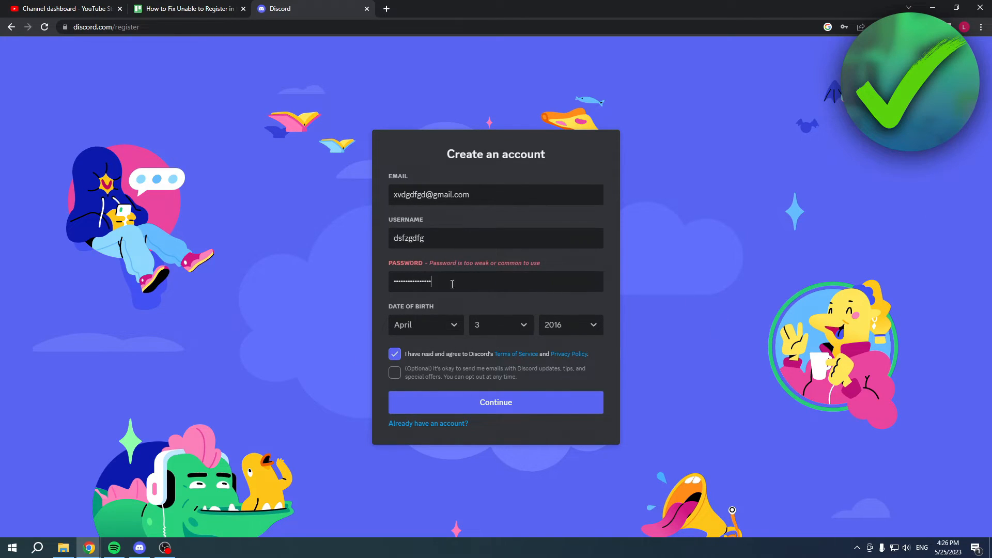
Step: Submit the sign-up with Continue, landing on the Unable to register 13-year minimum age notice
click(495, 402)
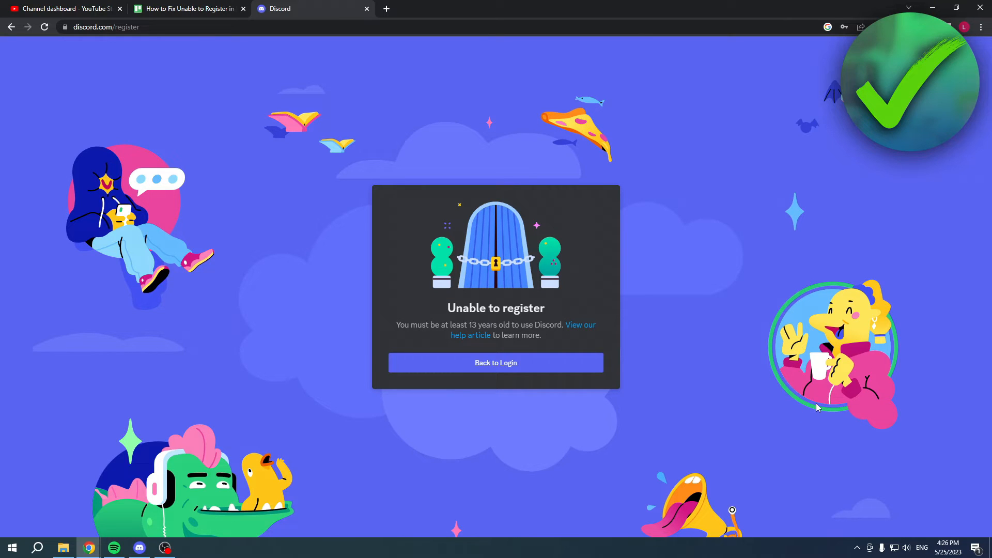
mouse_move(569, 310)
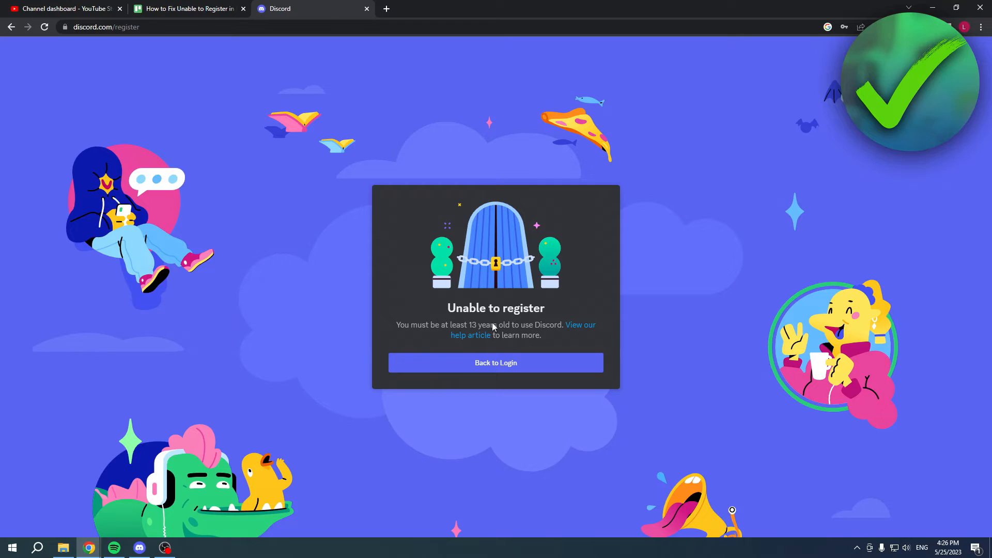
mouse_move(611, 328)
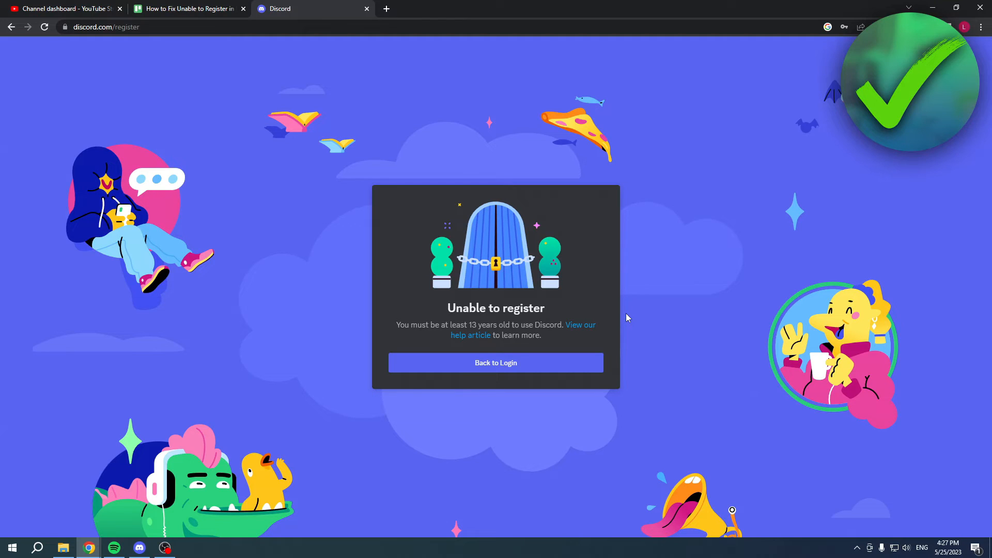
mouse_move(495, 362)
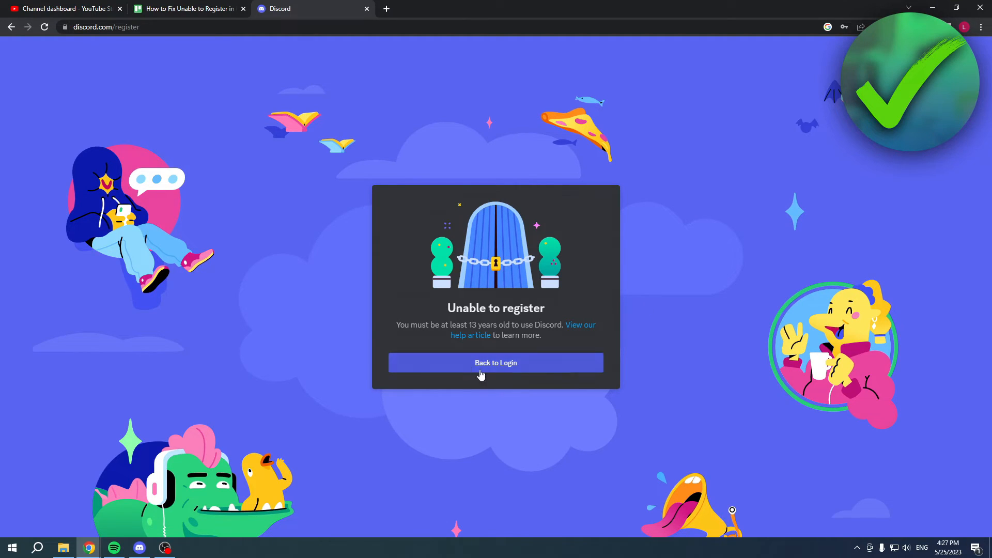
Step: Return to the login page and retry Register, which still shows the age block
click(495, 362)
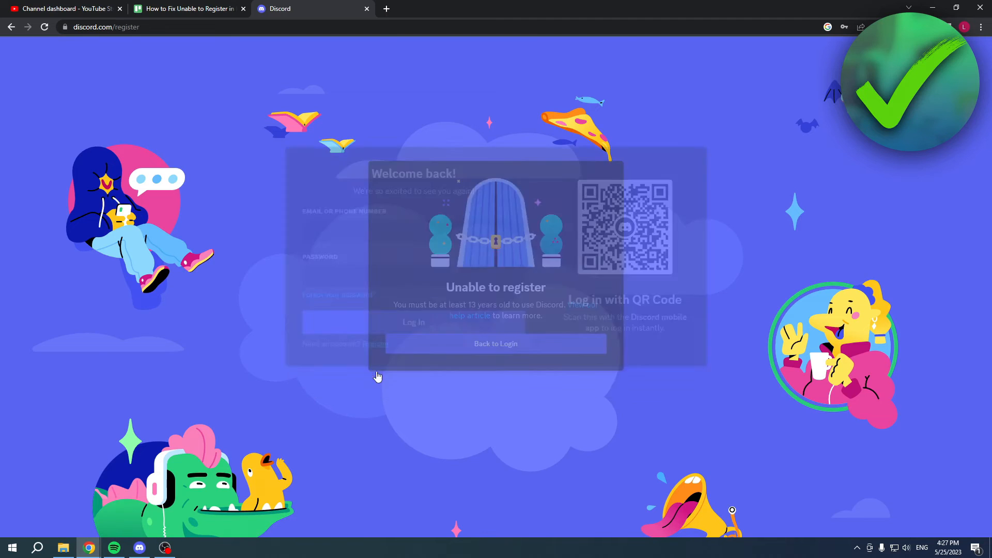
click(495, 343)
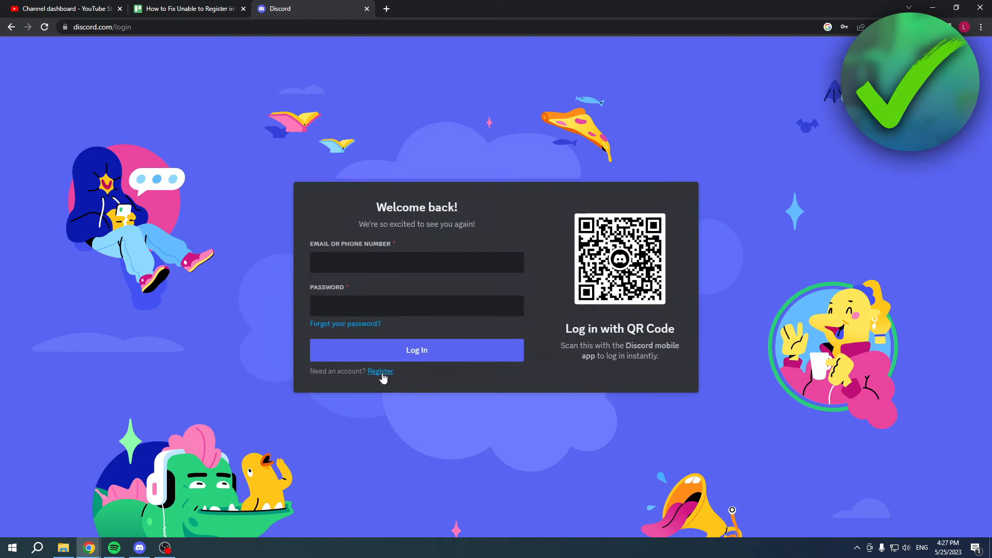
click(380, 371)
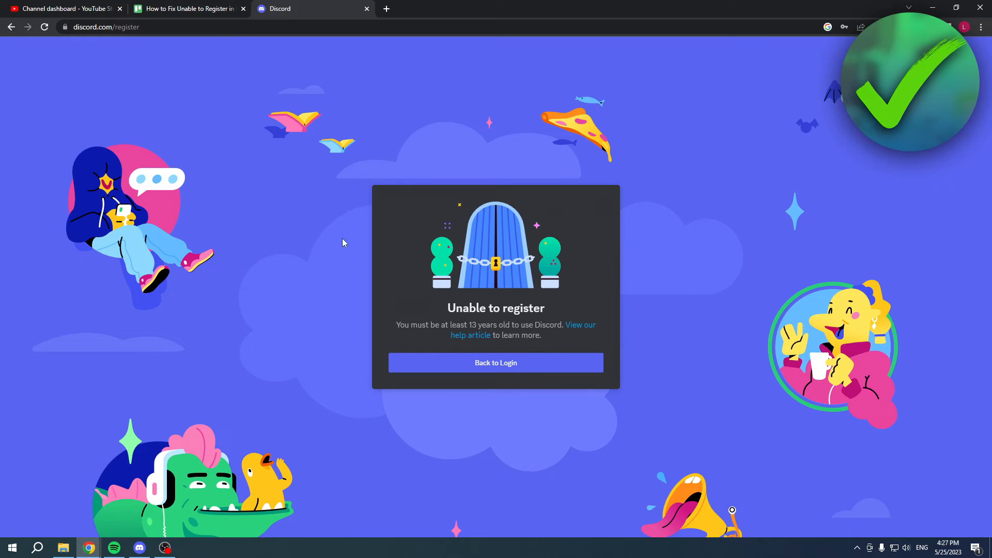
mouse_move(374, 219)
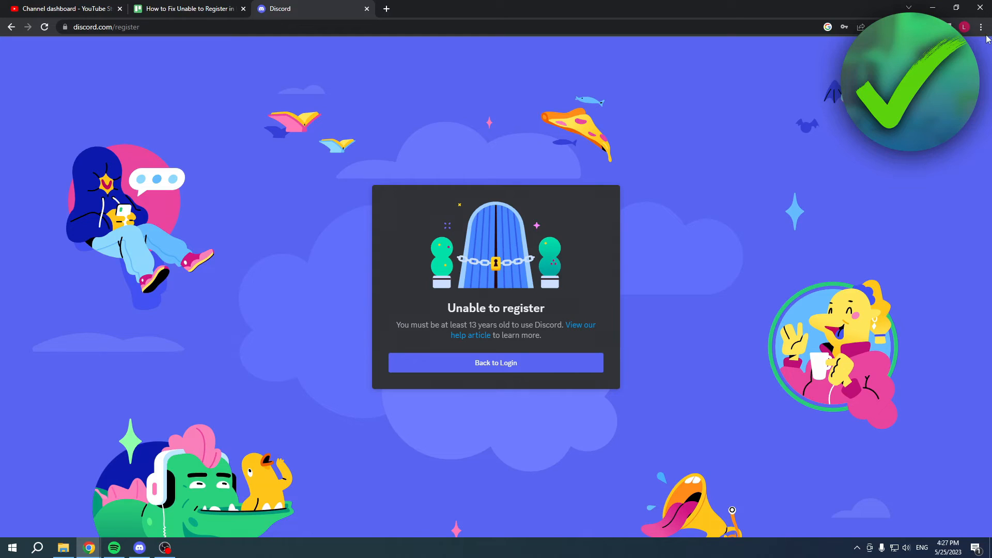
Step: Bring up Chrome's Settings page from the three-dot menu
click(980, 27)
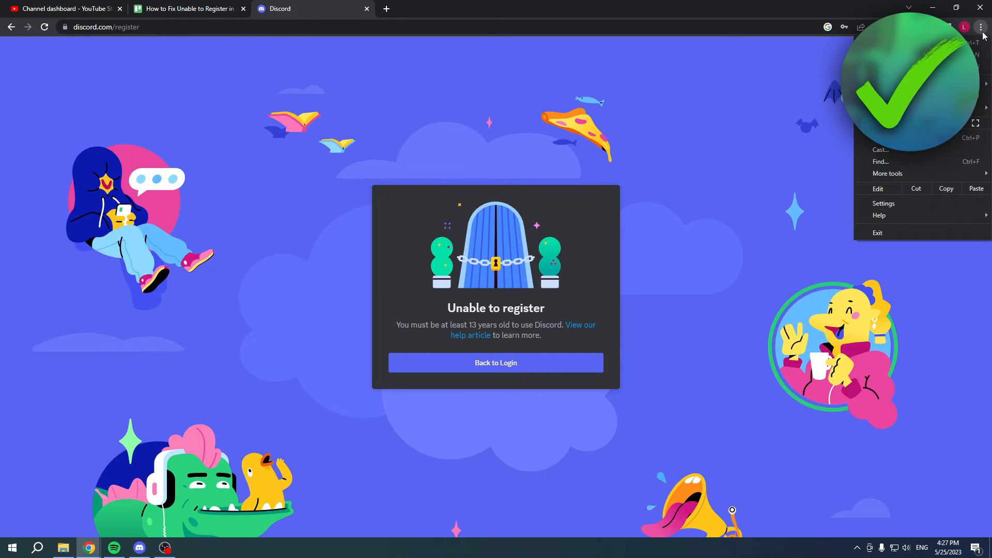
mouse_move(884, 203)
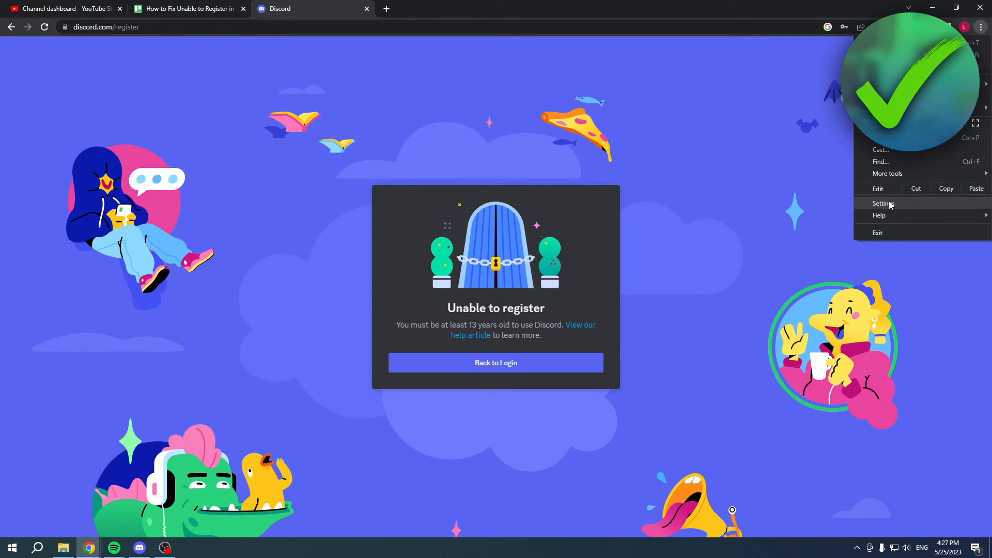
click(884, 203)
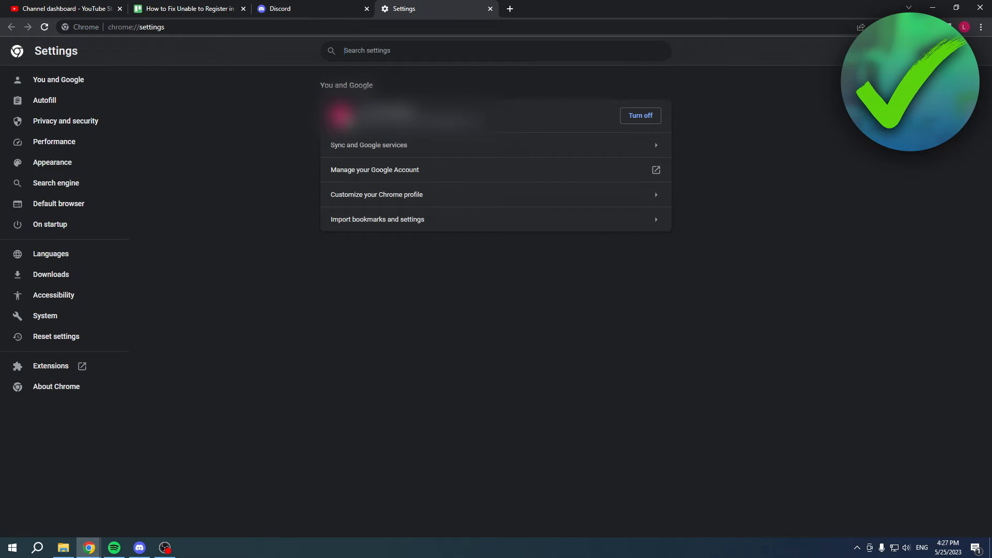
Step: Search Chrome settings for 'clear' and bring up the Clear browsing data dialog
text(clear)
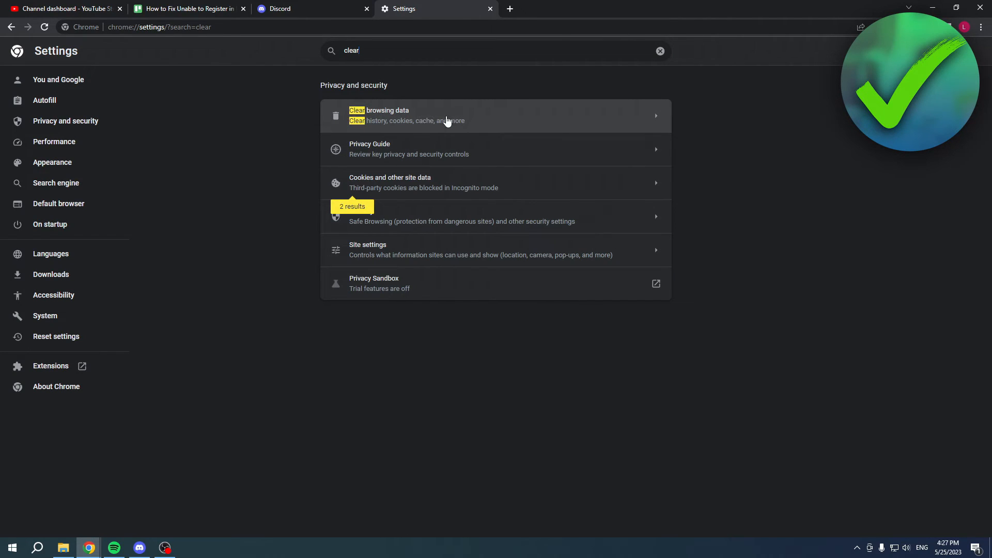
click(385, 115)
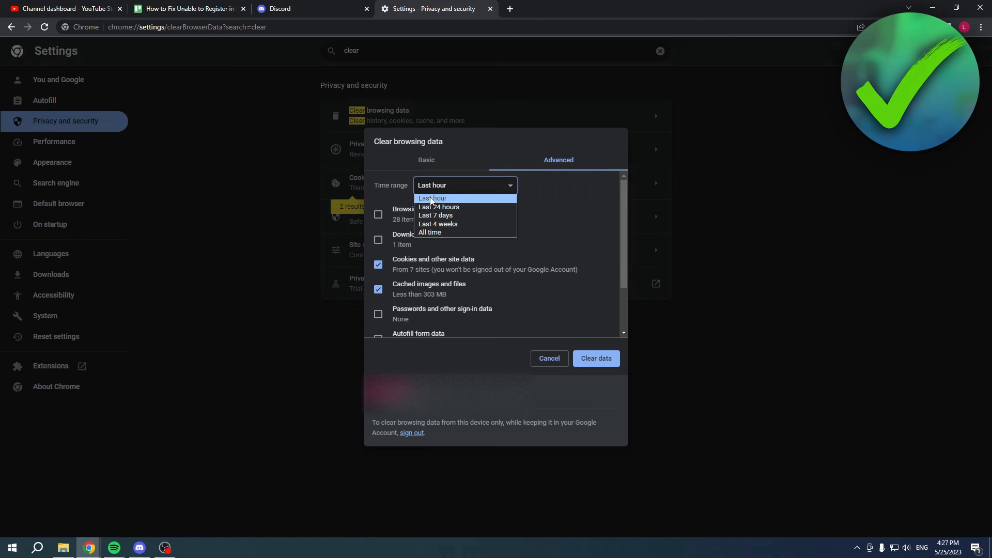
Step: Clear the Last hour of cookies, site data and cached images
click(433, 198)
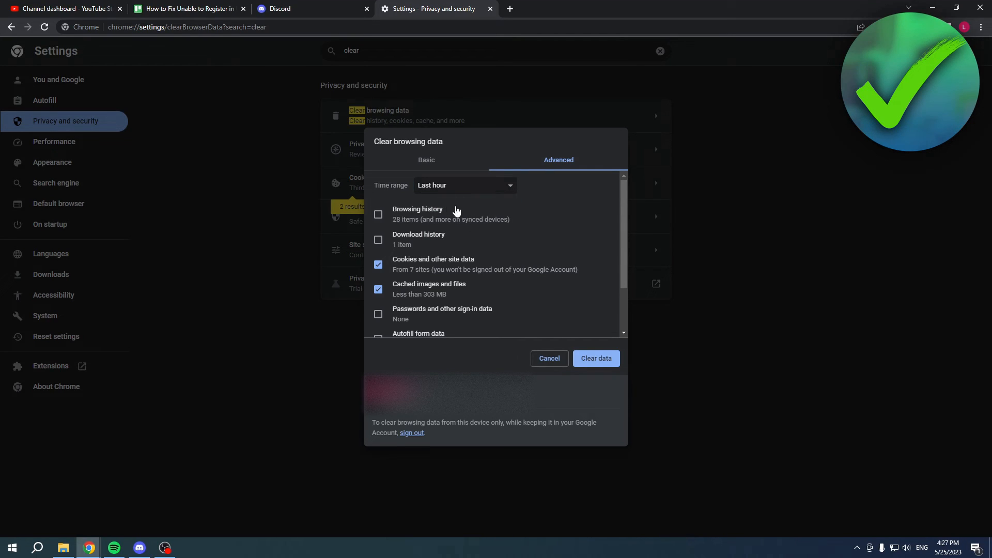
click(594, 359)
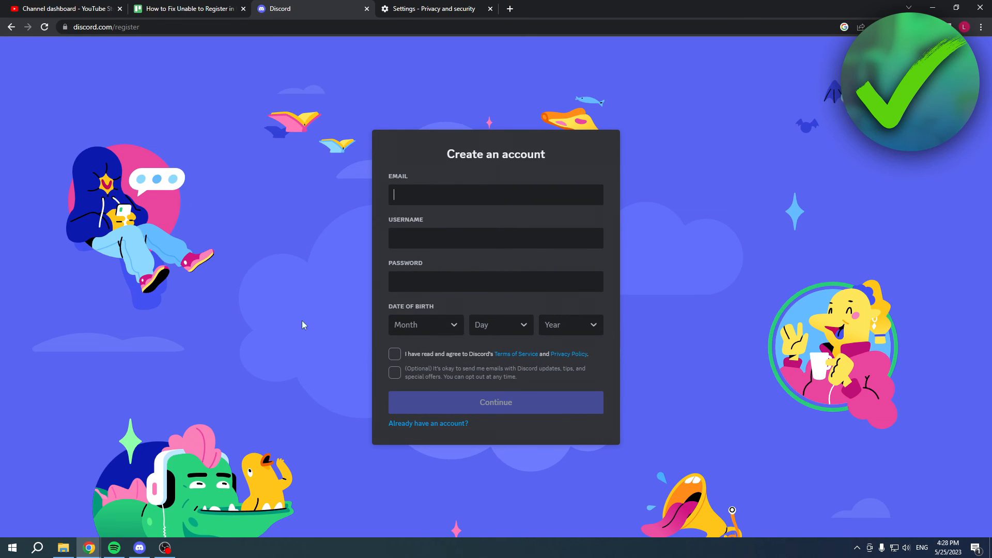
mouse_move(706, 306)
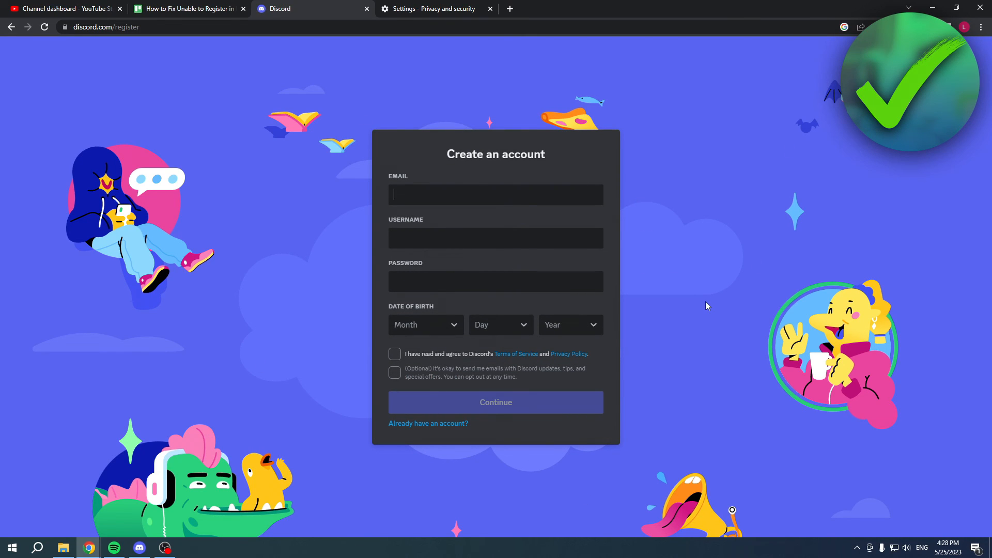